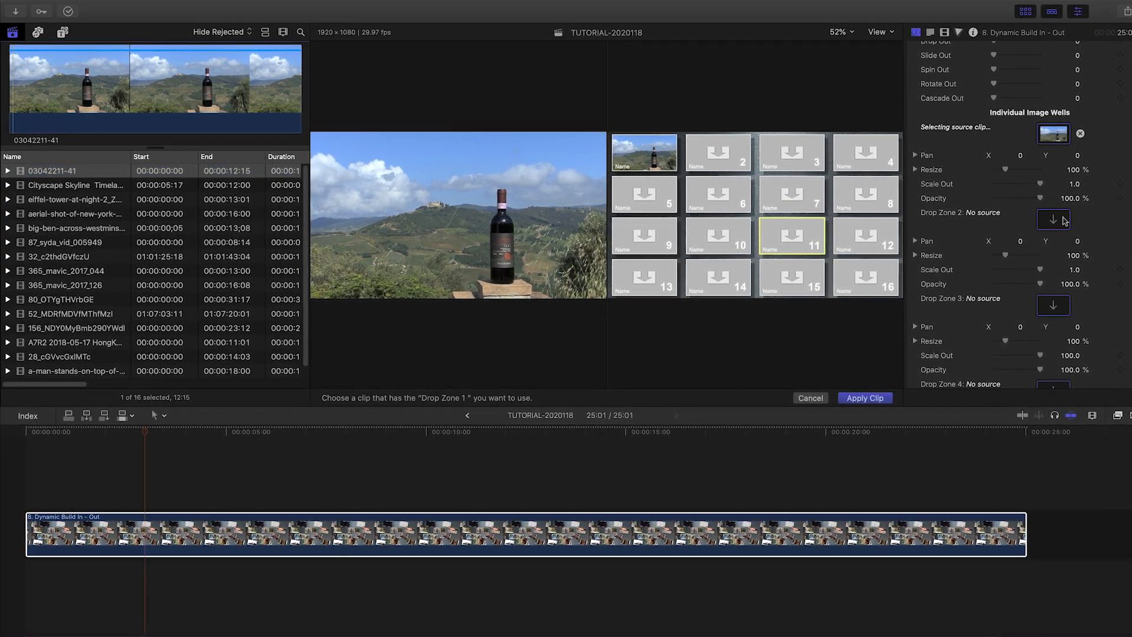
Apply a chosen browser clip to drop zone 16, completing all sixteen zones
{"action": "left_click", "coordinate": [75, 184]}
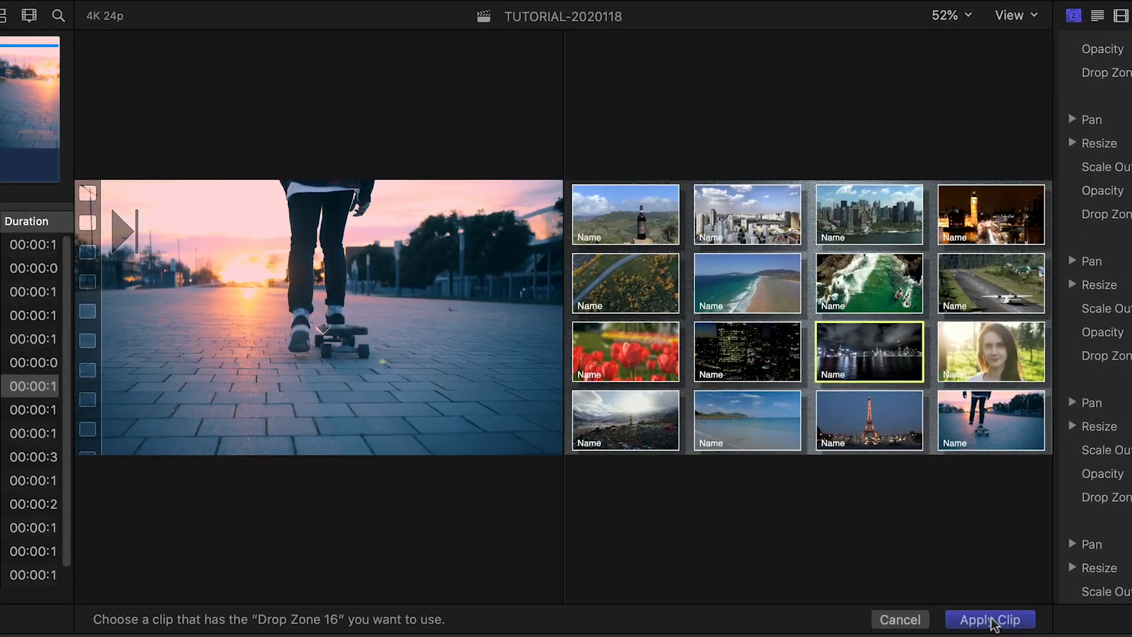
{"action": "left_click", "coordinate": [990, 619]}
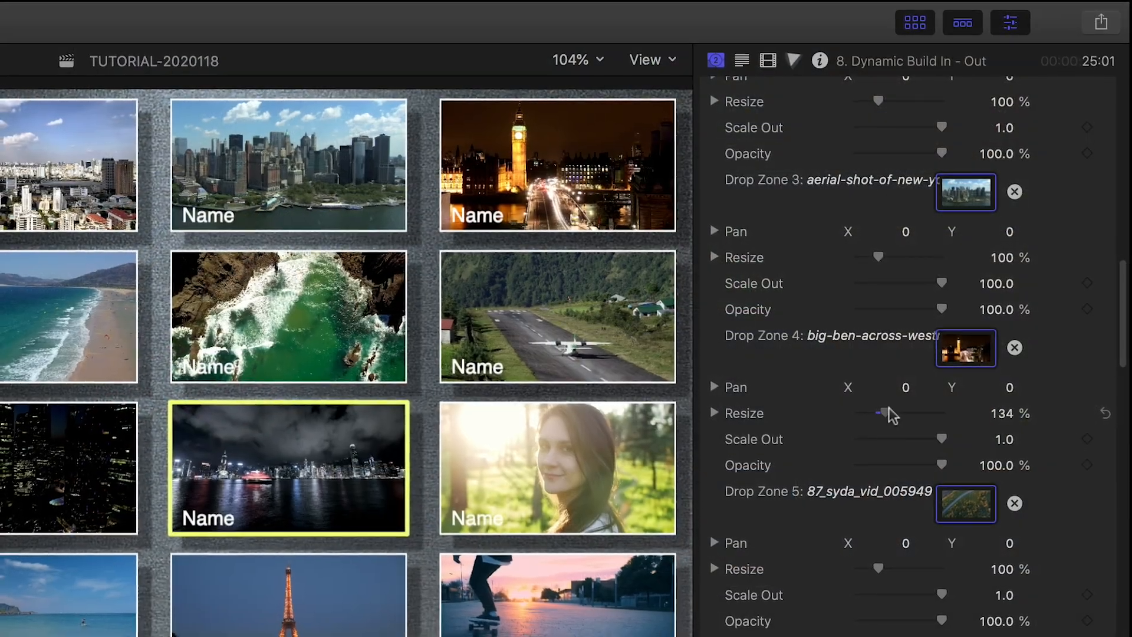
Resize drop zone 4's clip, enable Border Highlight, and move the highlight to panel 12
{"action": "left_click_drag", "start_coordinate": [879, 413], "coordinate": [895, 410]}
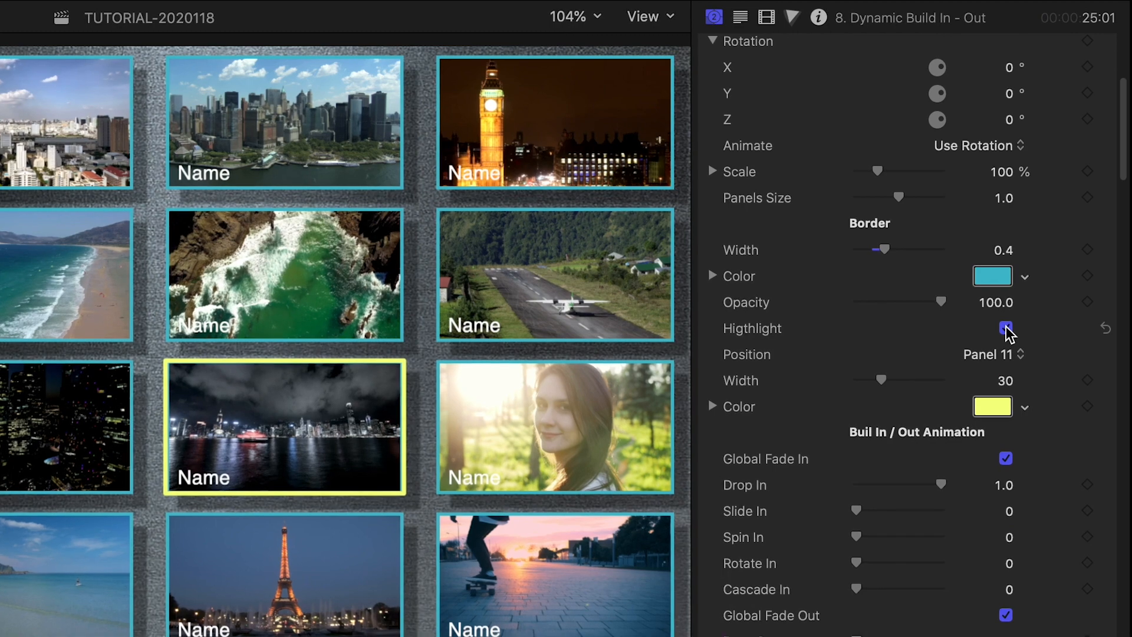
{"action": "left_click", "coordinate": [1005, 328]}
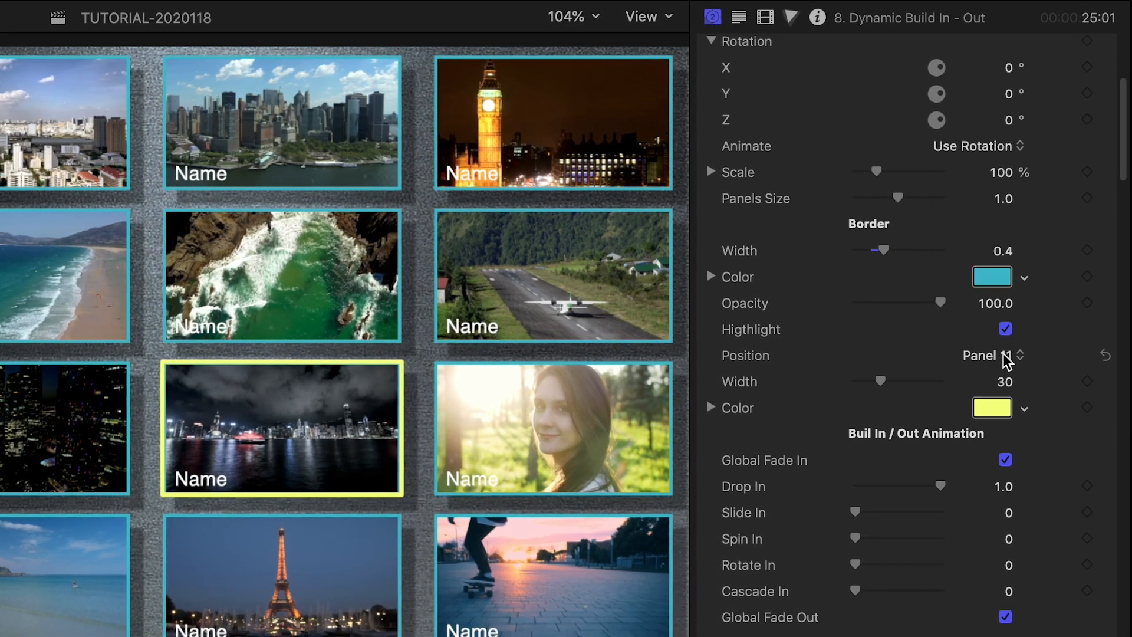
{"action": "left_click", "coordinate": [1019, 356]}
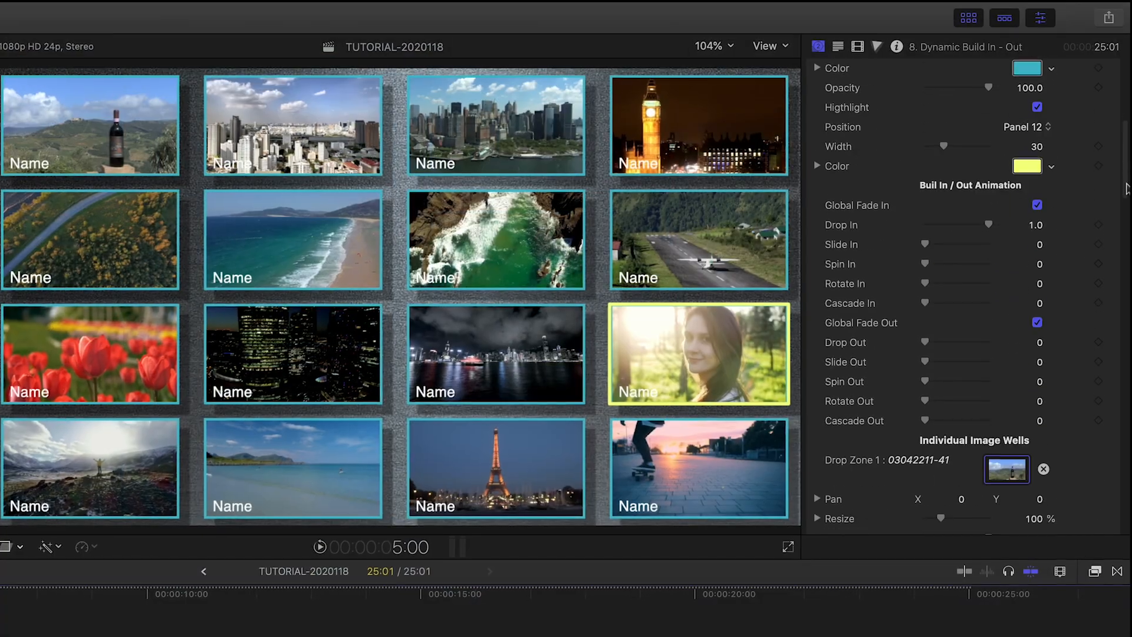
Disable Global Fade In and set Drop In 0, Cascade In 1.0, Spin In 0.4
{"action": "scroll", "scroll_direction": "down", "scroll_amount": 3}
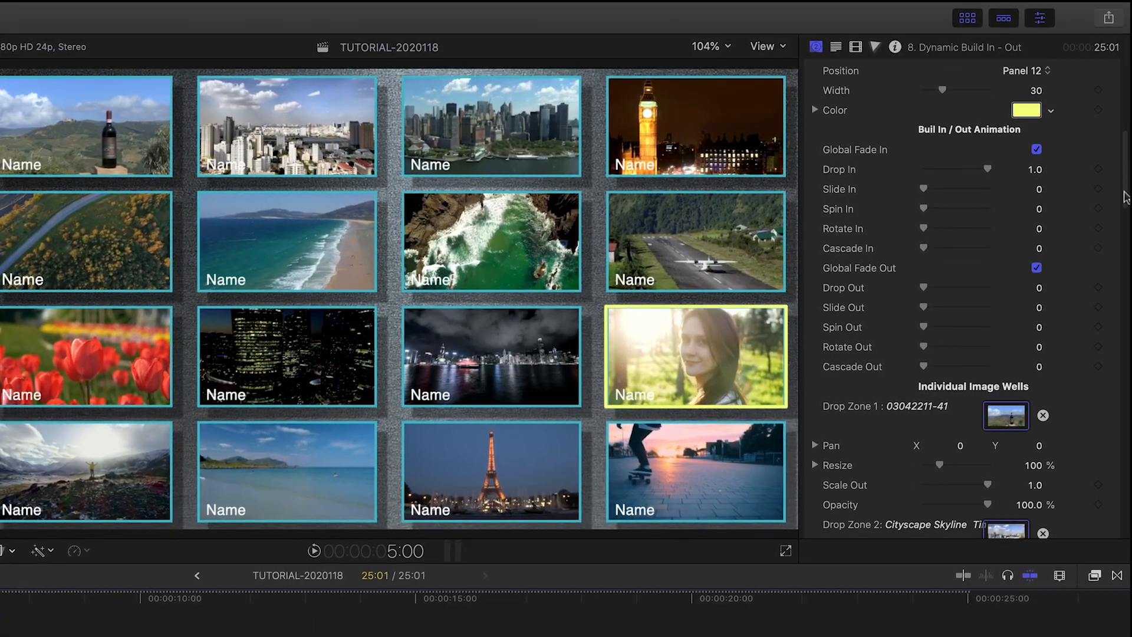
{"action": "left_click_drag", "start_coordinate": [978, 169], "coordinate": [874, 213]}
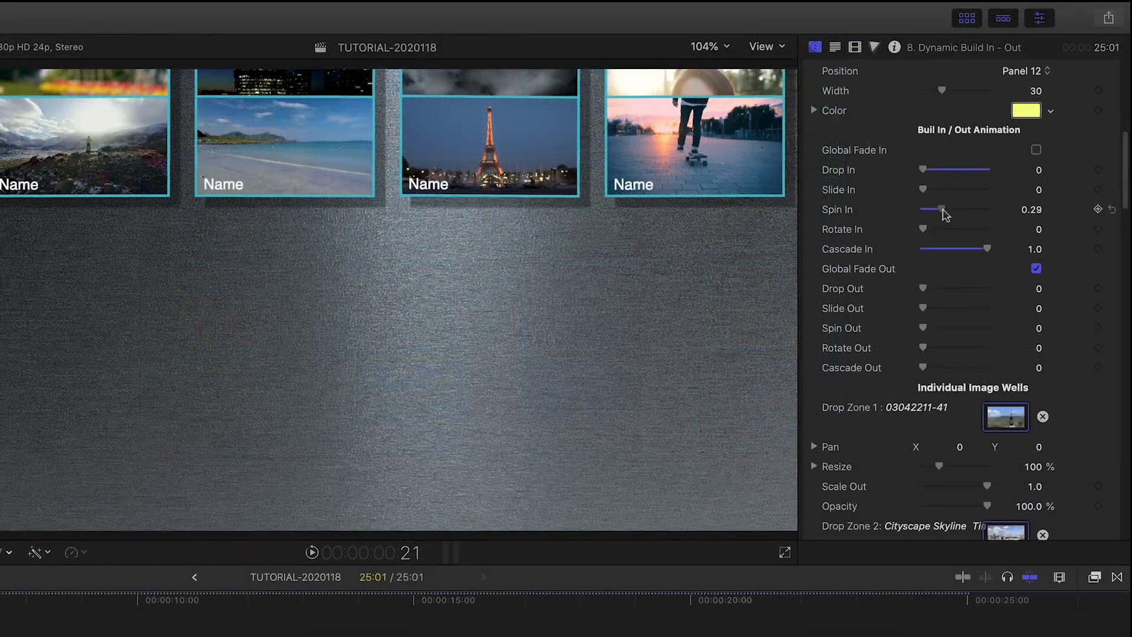
{"action": "left_click_drag", "start_coordinate": [942, 209], "coordinate": [949, 209]}
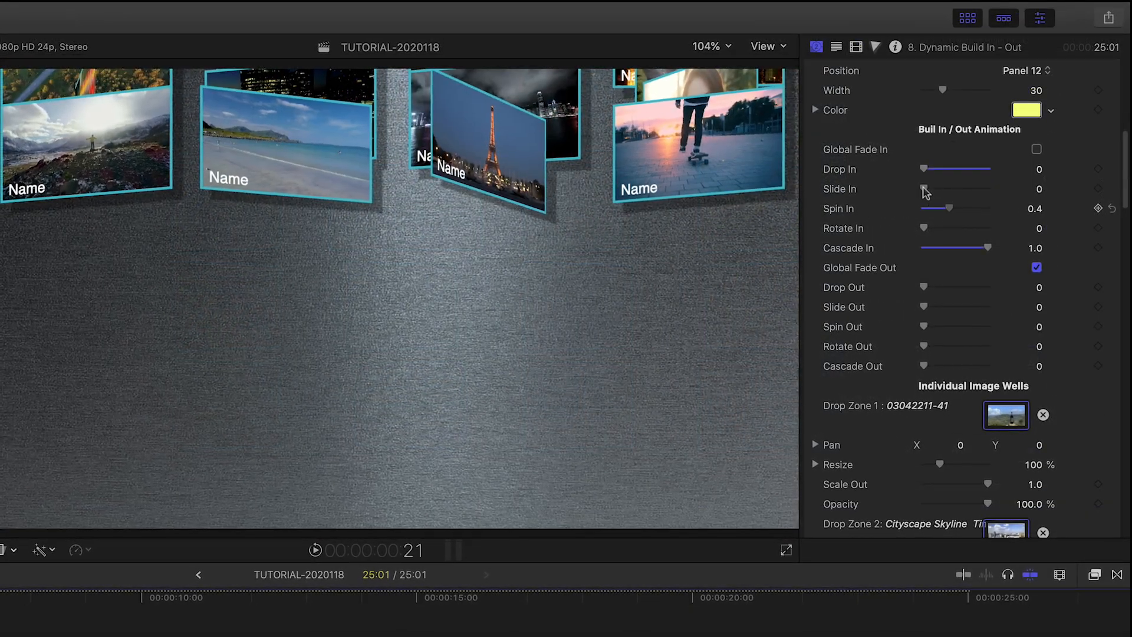
{"action": "left_click_drag", "start_coordinate": [923, 189], "coordinate": [936, 189]}
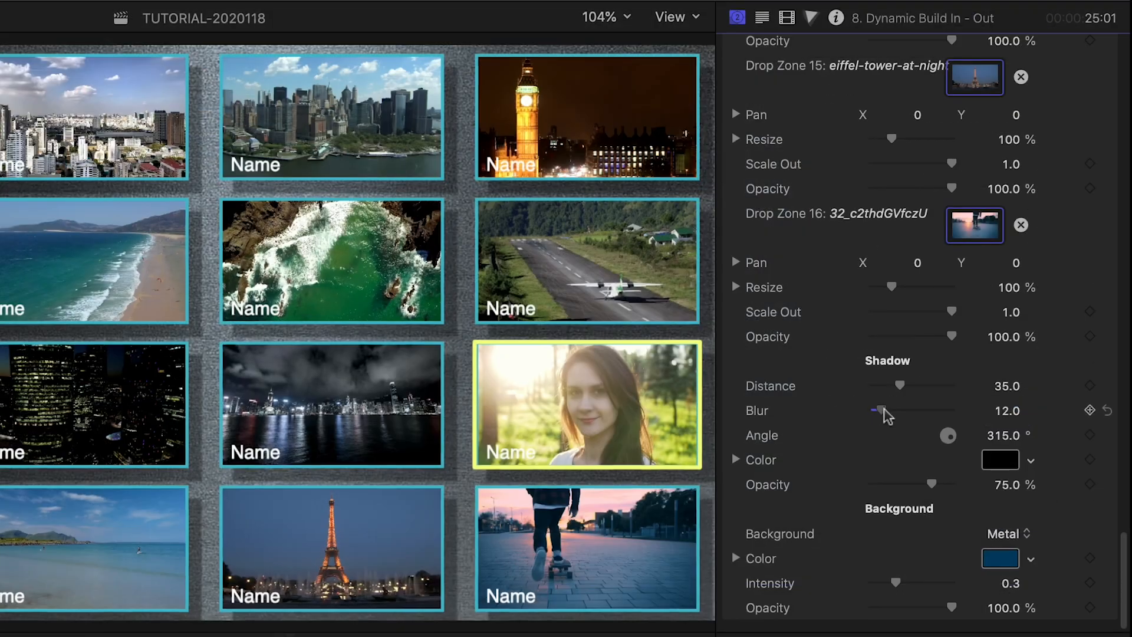
Set shadow distance 26 and blur 28, and change the background from Grungy Texture to Custom
{"action": "left_click_drag", "start_coordinate": [871, 412], "coordinate": [895, 414]}
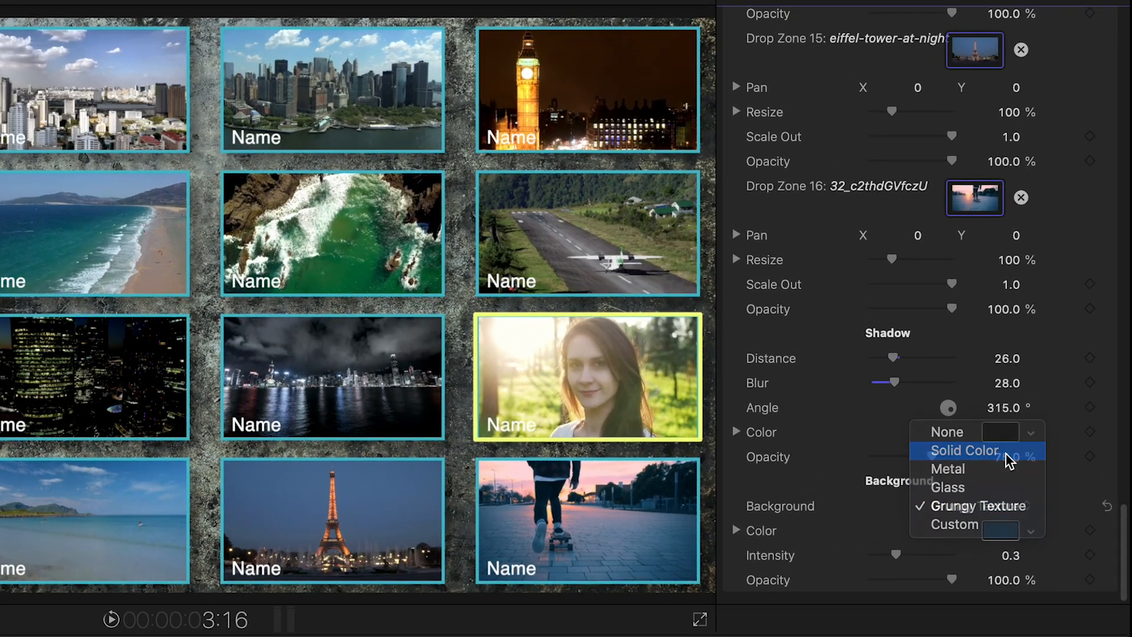
{"action": "left_click", "coordinate": [965, 450]}
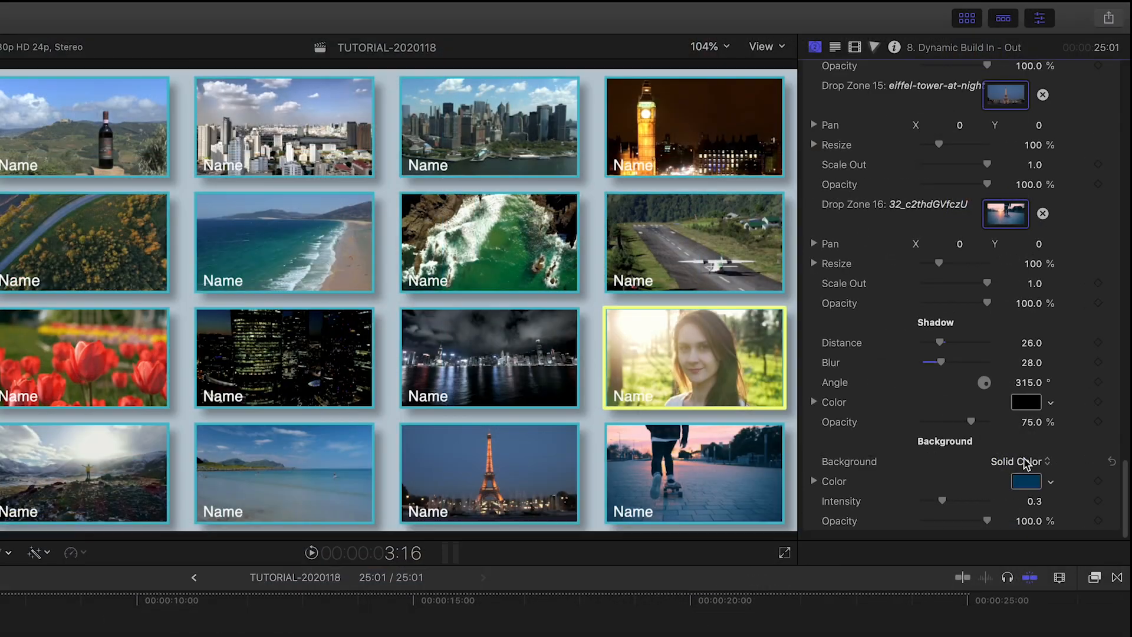
{"action": "left_click", "coordinate": [1018, 461]}
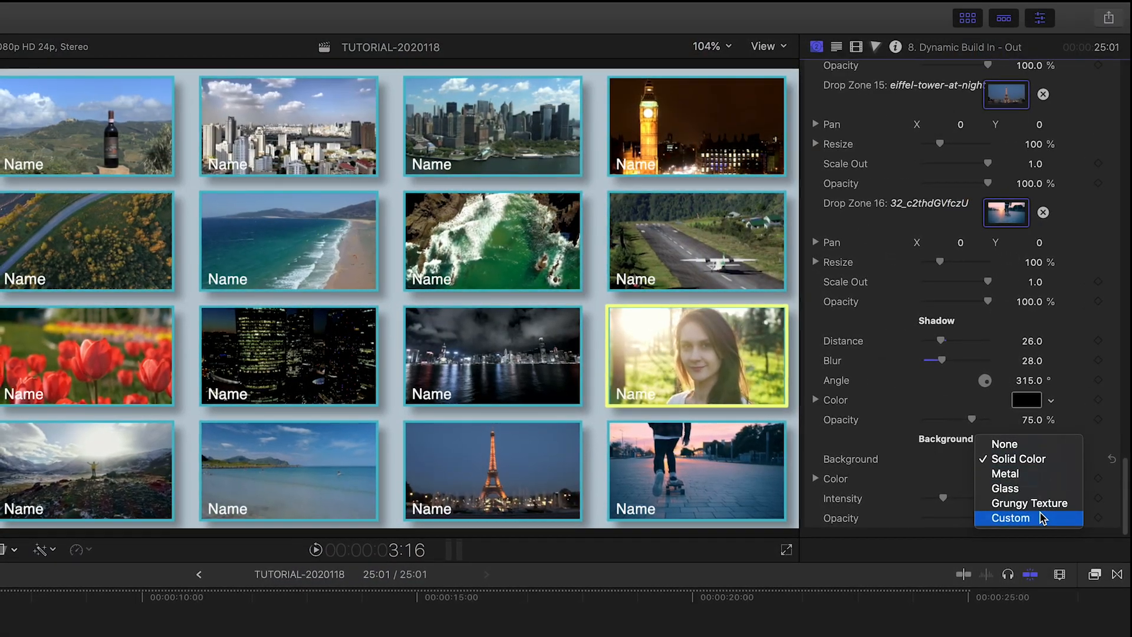
{"action": "left_click", "coordinate": [1010, 518]}
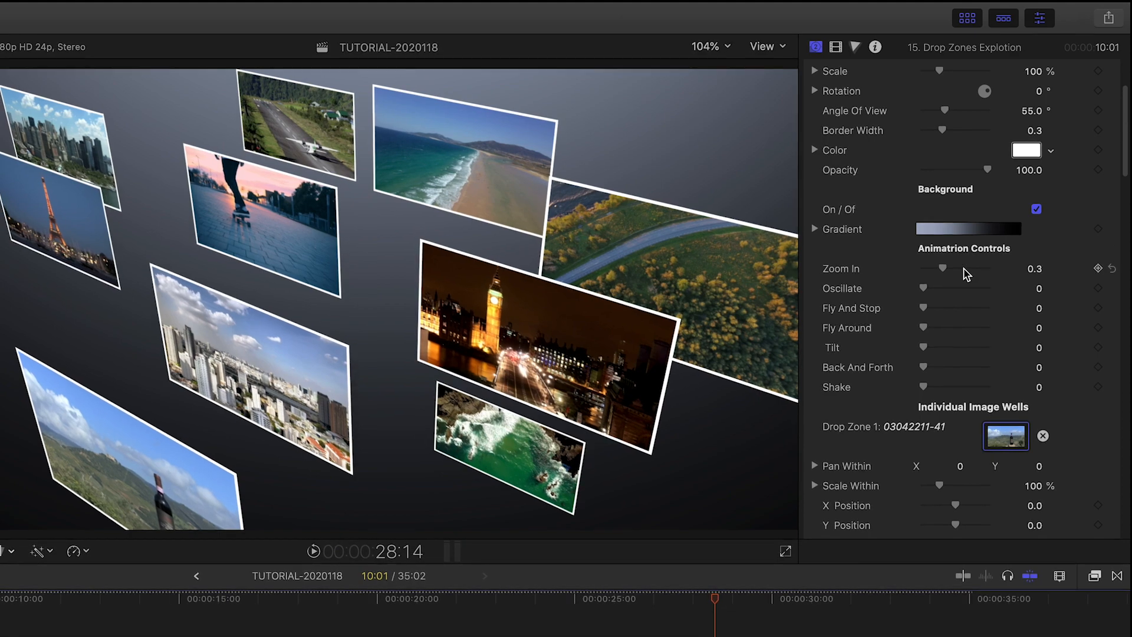
Set the Drop Zones Explosion's Zoom In to 0.37
{"action": "left_click_drag", "start_coordinate": [942, 268], "coordinate": [945, 268]}
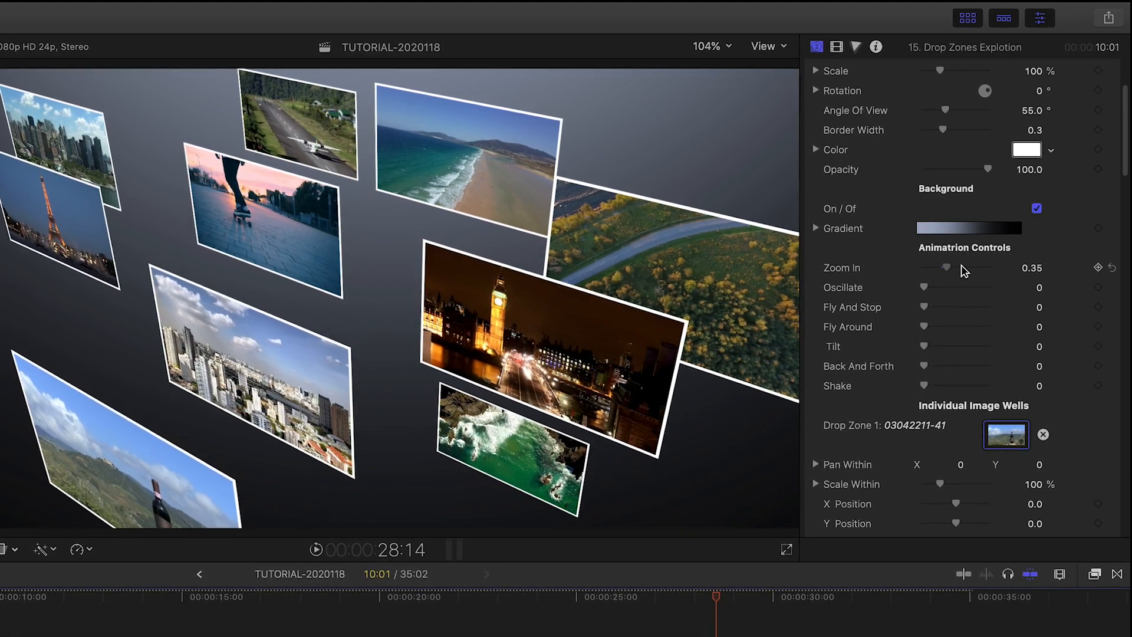
{"action": "left_click_drag", "start_coordinate": [945, 267], "coordinate": [952, 267]}
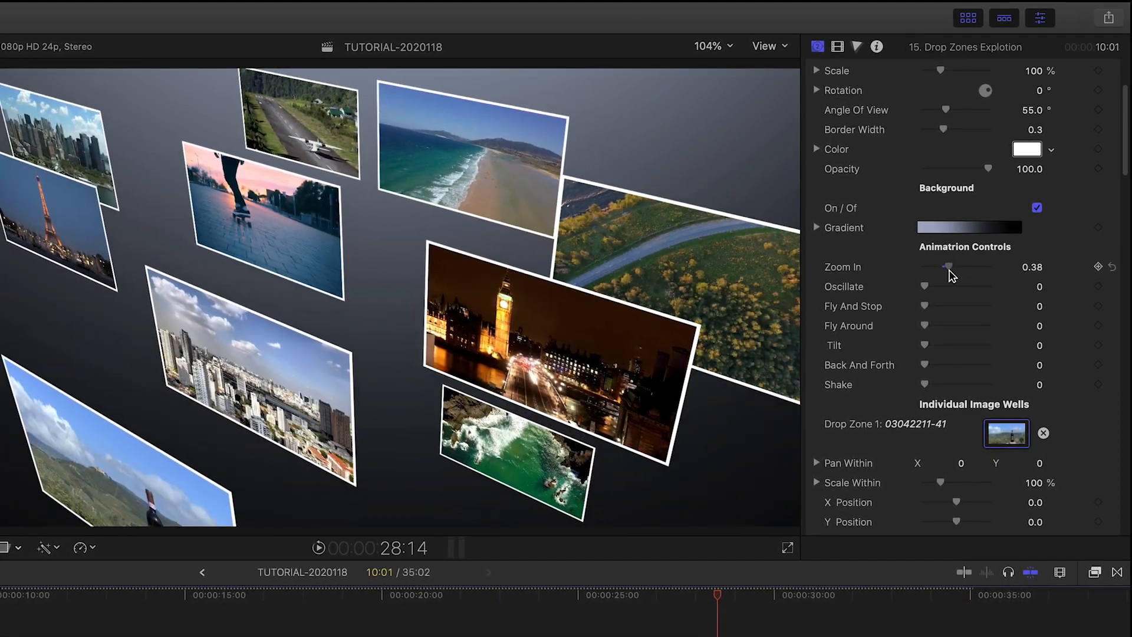
{"action": "left_click_drag", "start_coordinate": [924, 285], "coordinate": [982, 285]}
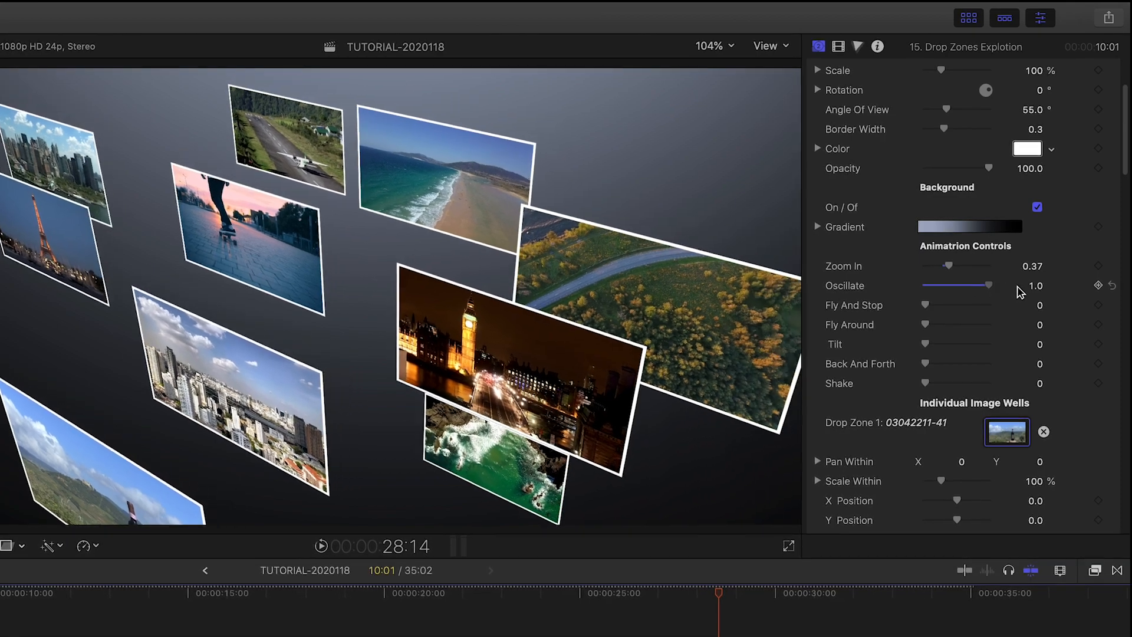
Try Oscillate, set Fly Around to 0.43, and adjust the camera Tilt
{"action": "left_click_drag", "start_coordinate": [926, 281], "coordinate": [989, 281]}
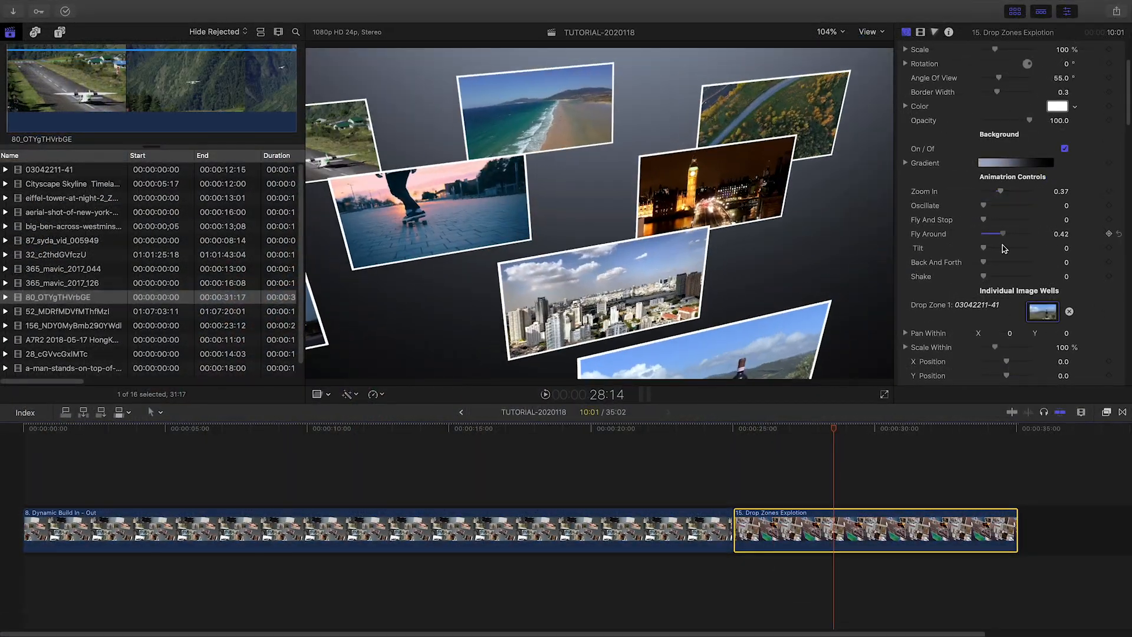
{"action": "left_click_drag", "start_coordinate": [1002, 249], "coordinate": [985, 249]}
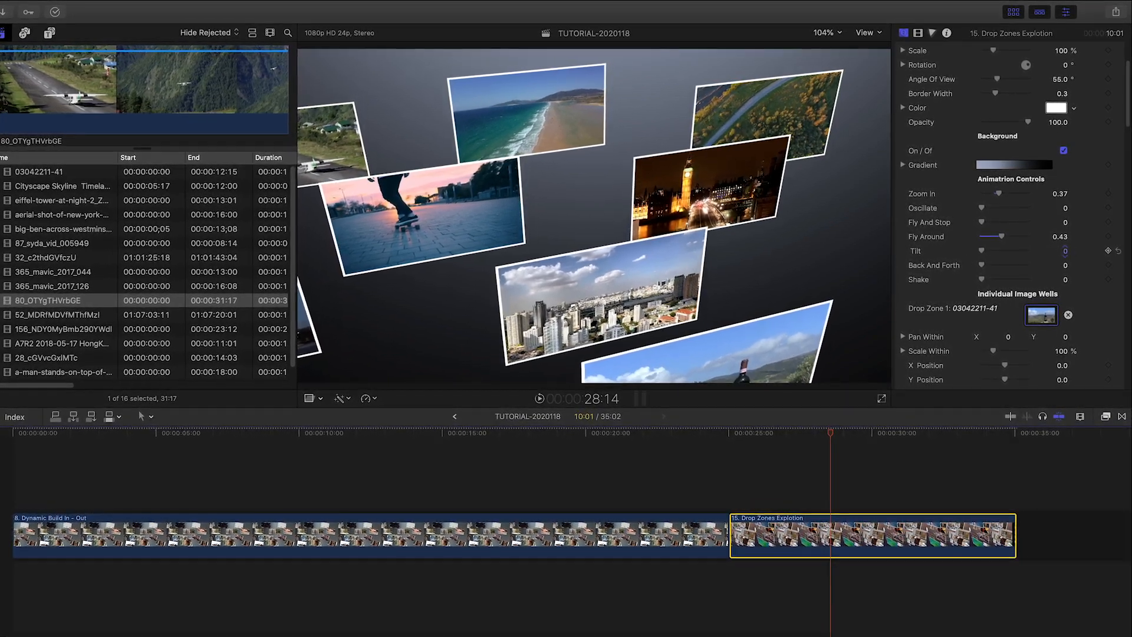
{"action": "left_click_drag", "start_coordinate": [994, 266], "coordinate": [1006, 266]}
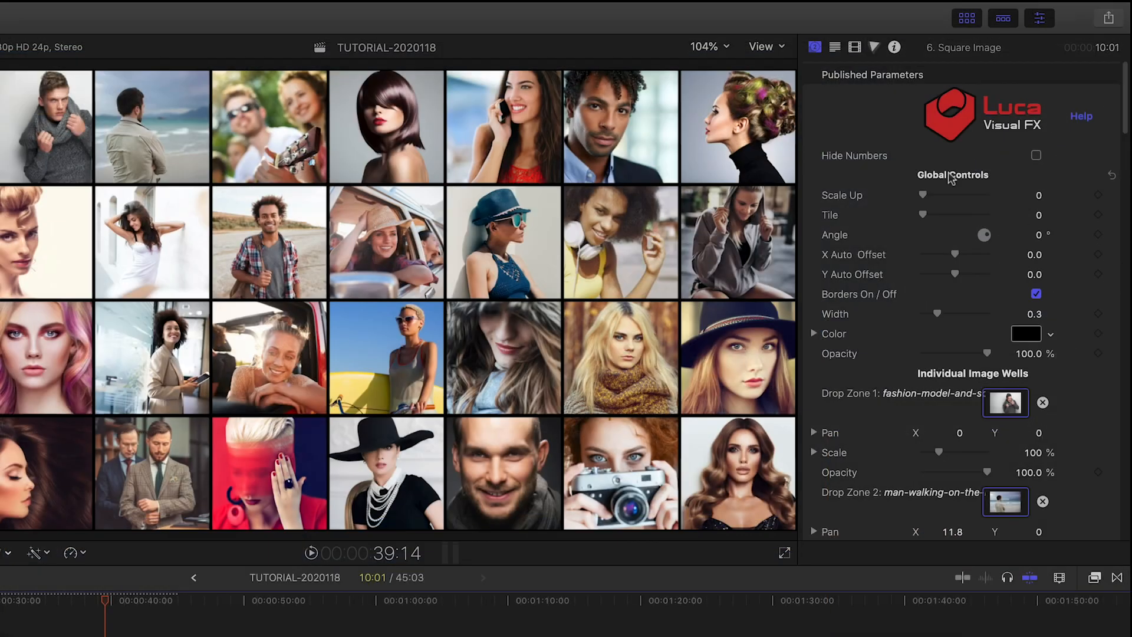
Try enlarging the Square Image wall, return Scale Up to 0, and set Tile to 0.63
{"action": "left_click_drag", "start_coordinate": [924, 194], "coordinate": [939, 194]}
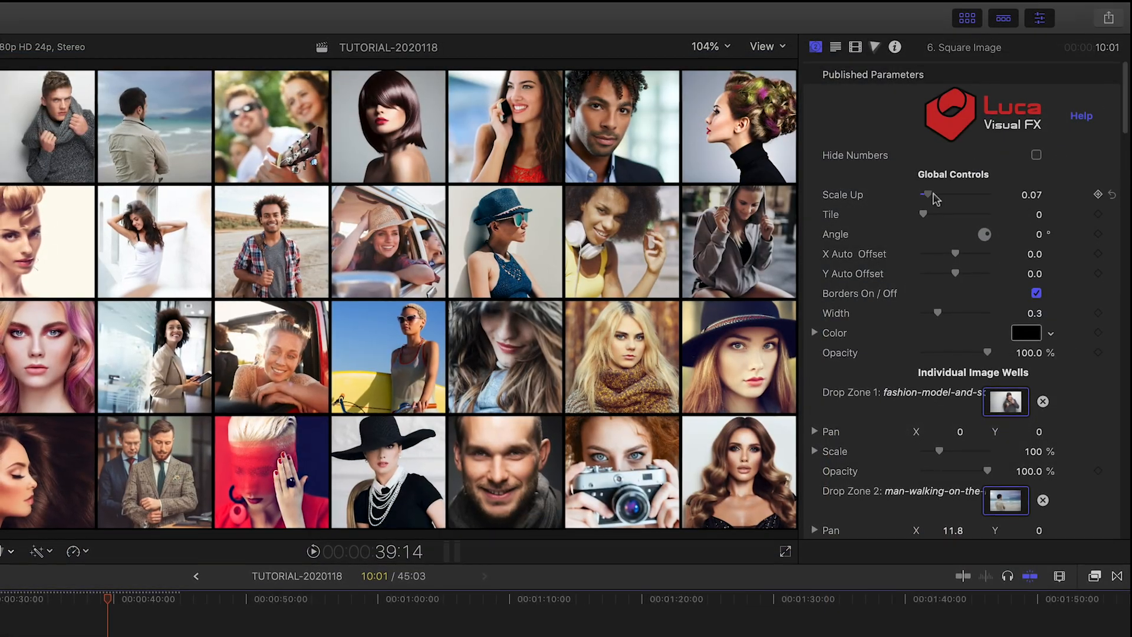
{"action": "left_click_drag", "start_coordinate": [927, 195], "coordinate": [941, 196]}
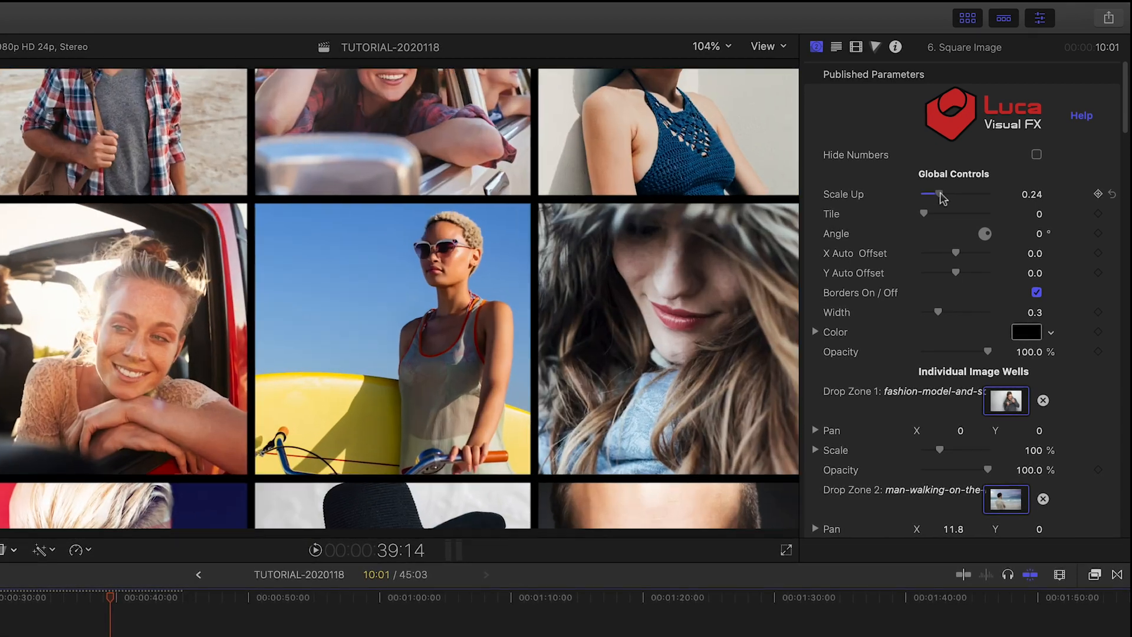
{"action": "left_click_drag", "start_coordinate": [938, 194], "coordinate": [920, 194]}
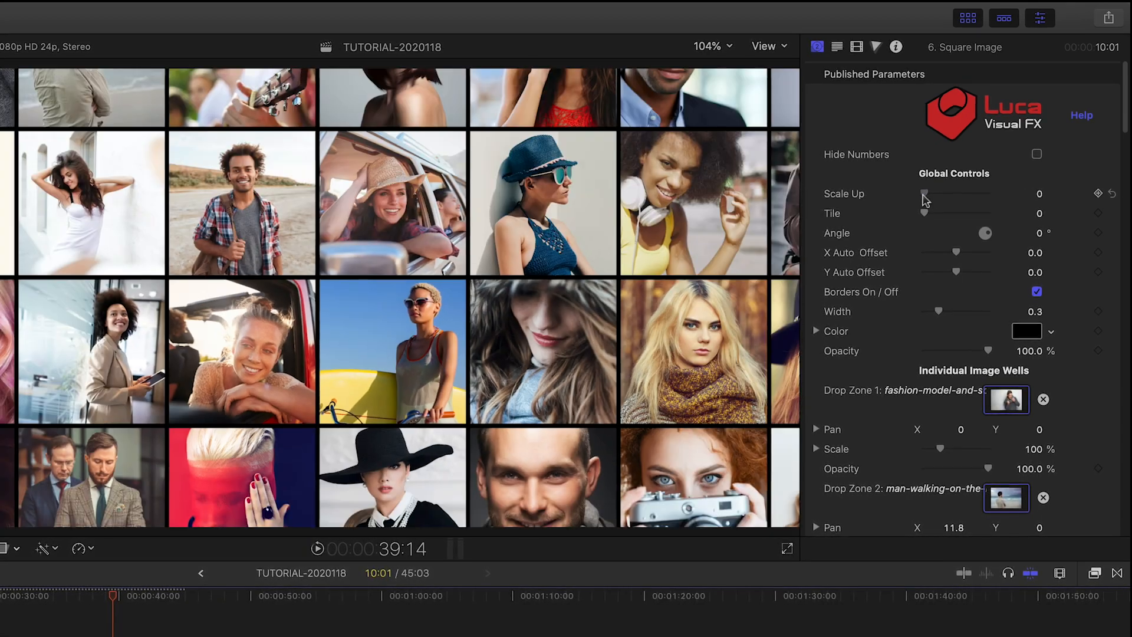
{"action": "left_click_drag", "start_coordinate": [924, 213], "coordinate": [938, 213]}
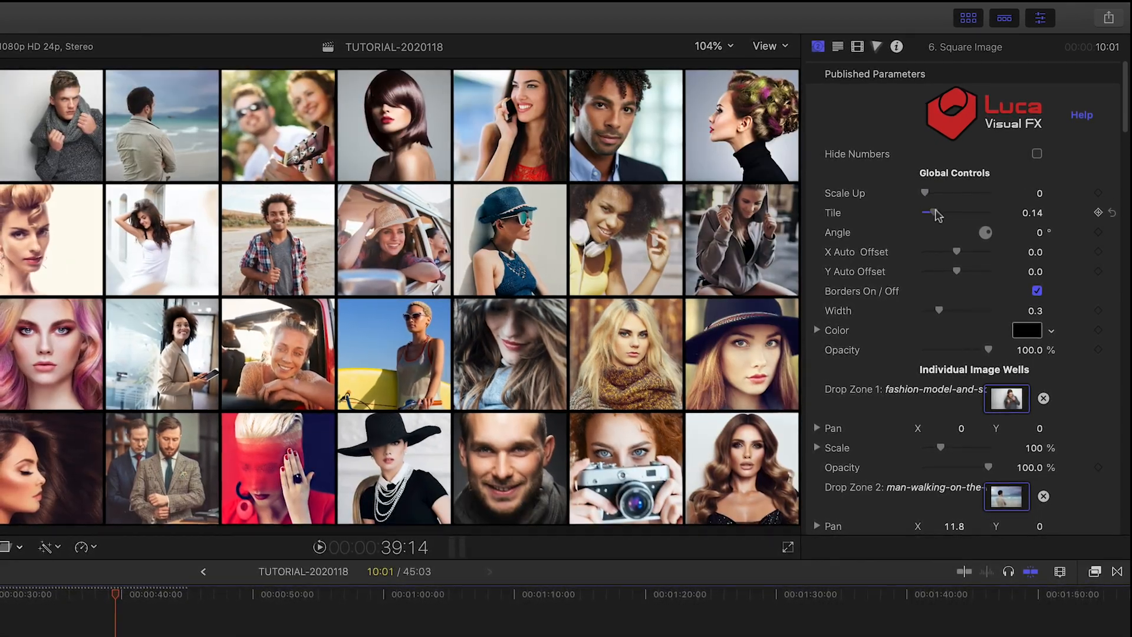
{"action": "left_click_drag", "start_coordinate": [935, 212], "coordinate": [967, 213]}
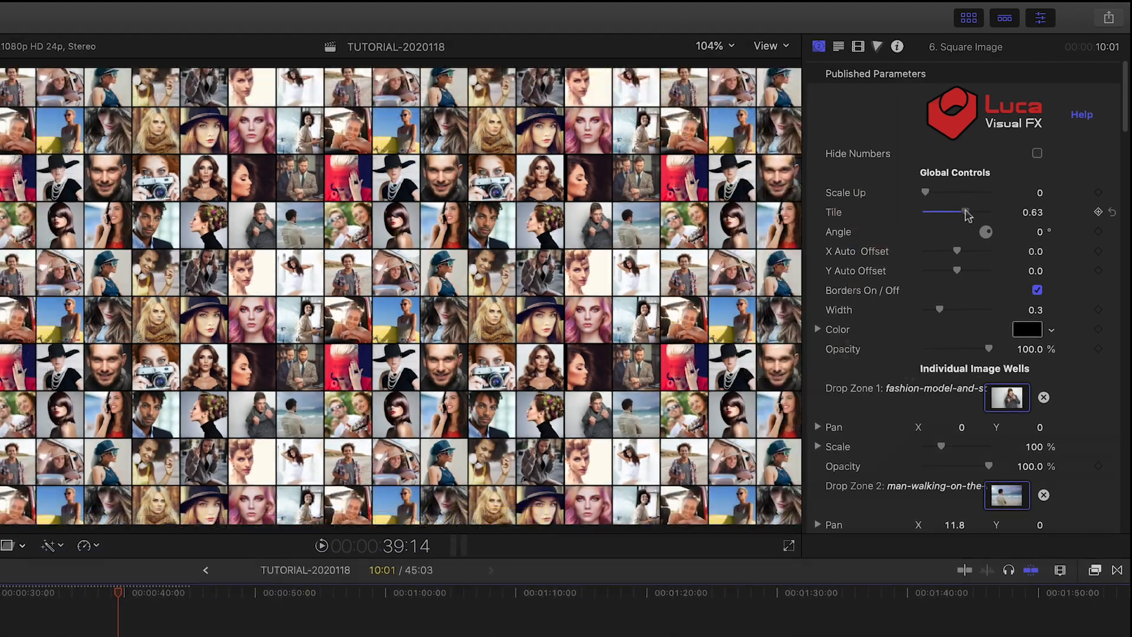